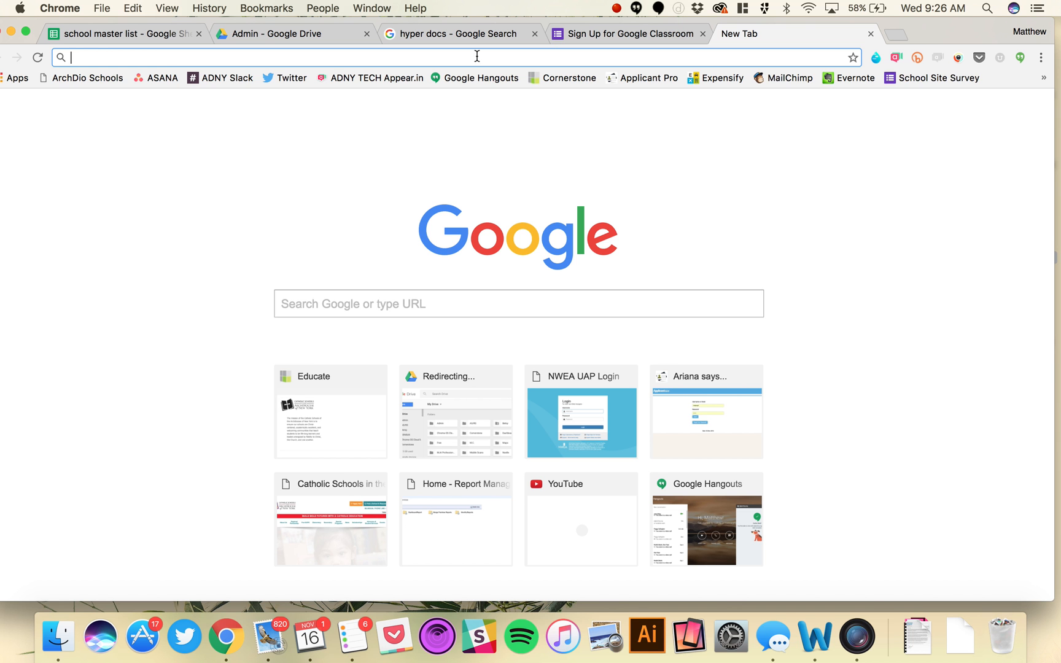
Load hangouts.google.com in the new Chrome tab via the 'han' address suggestion.
text(hangouts.google.com)
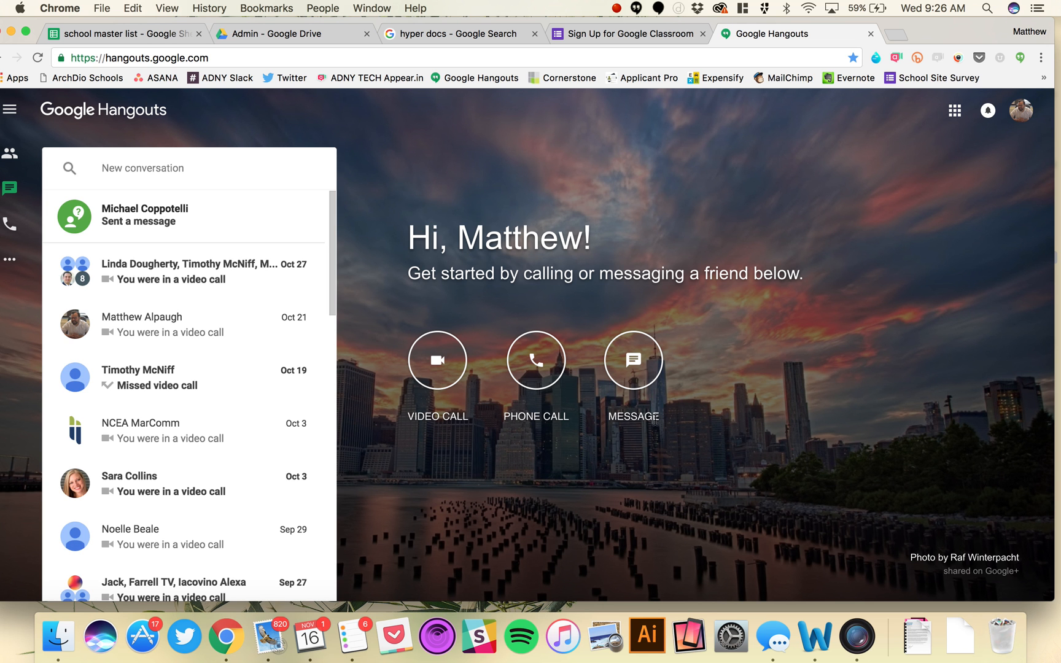
mouse_move(436, 369)
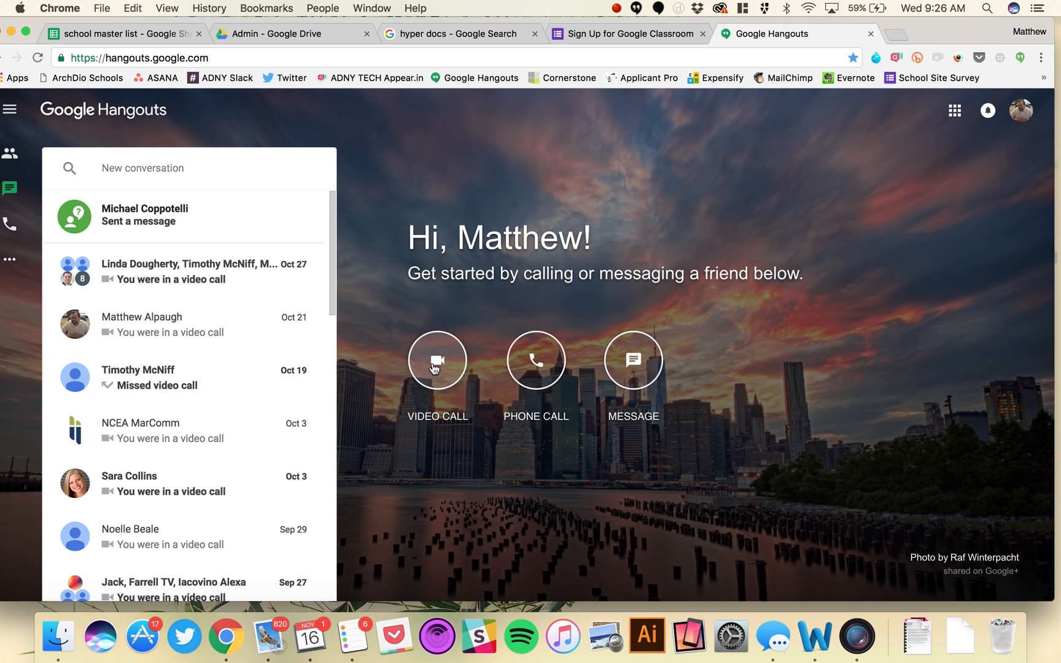
Start a Hangouts video call and copy its shareable link from Invite people.
click(437, 359)
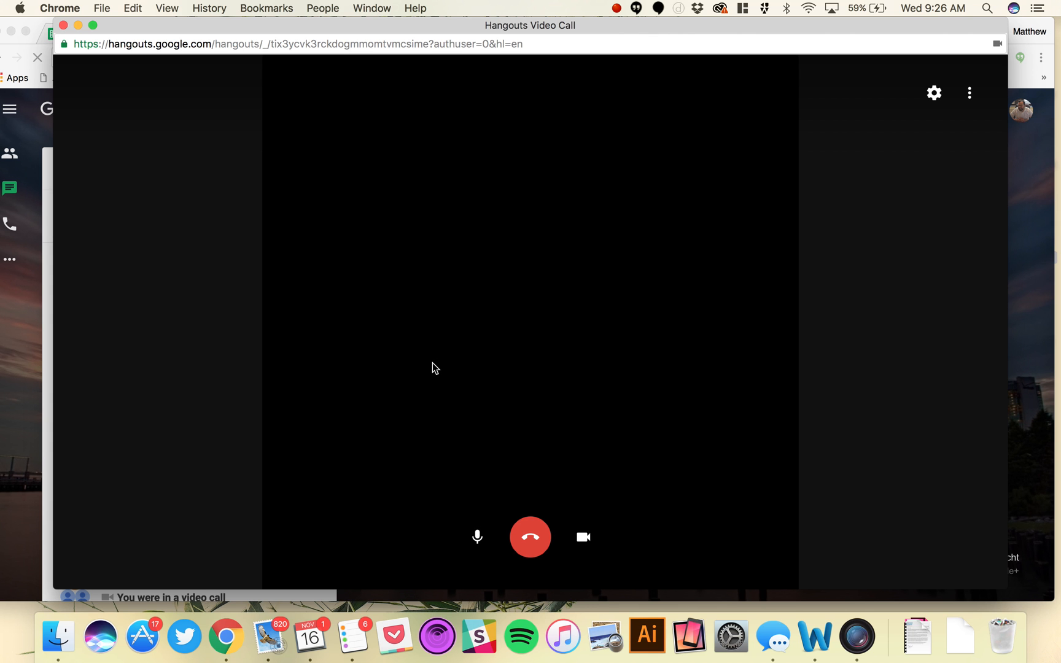
click(530, 138)
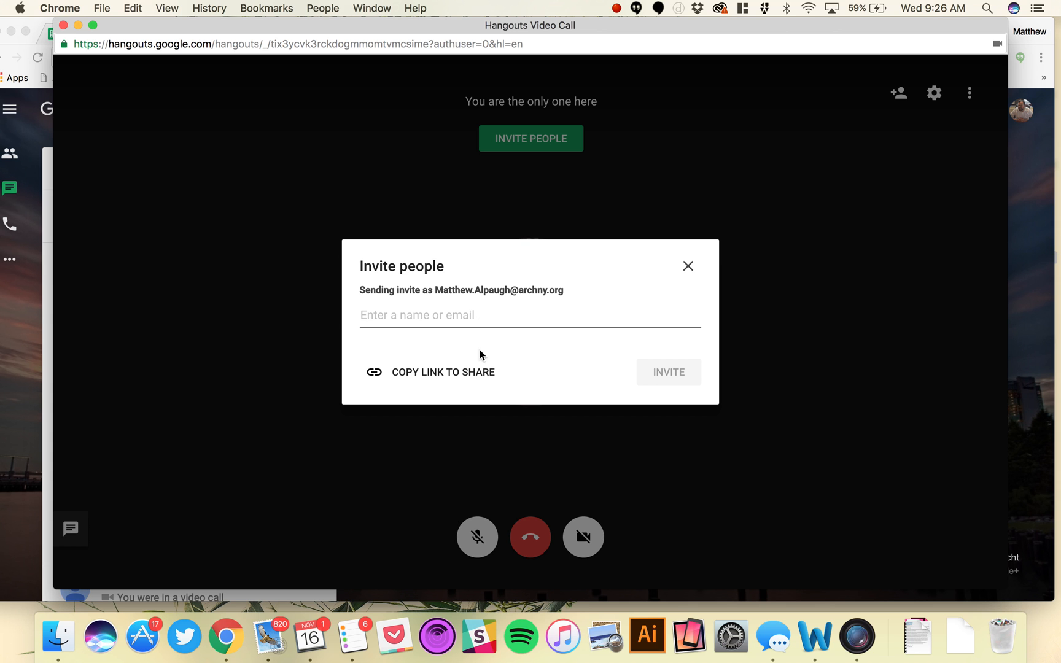
click(530, 314)
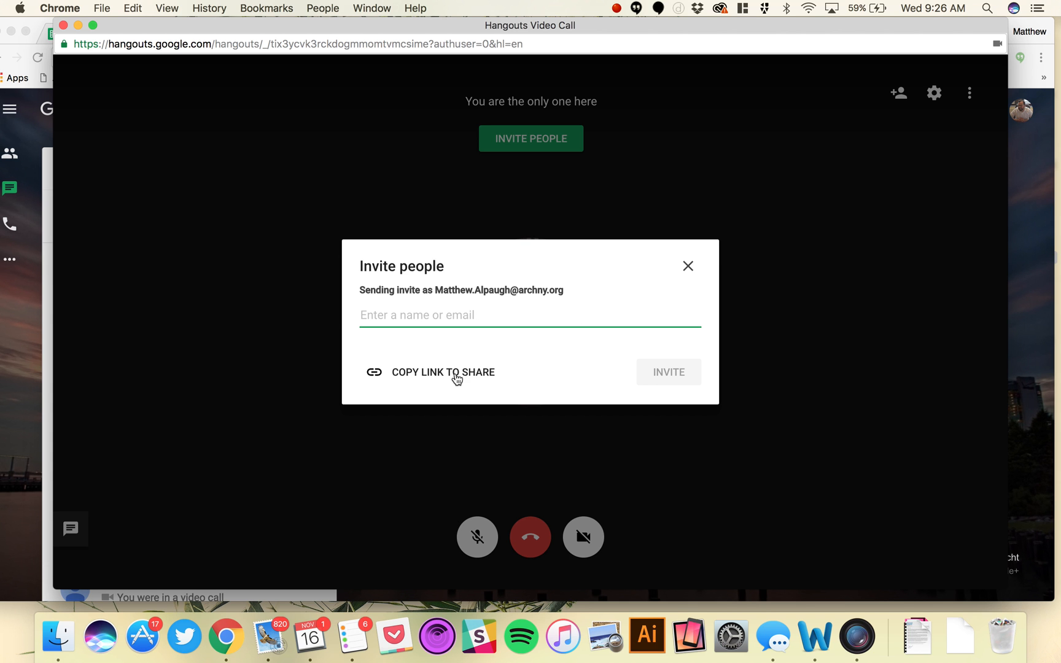
click(434, 372)
text(mat)
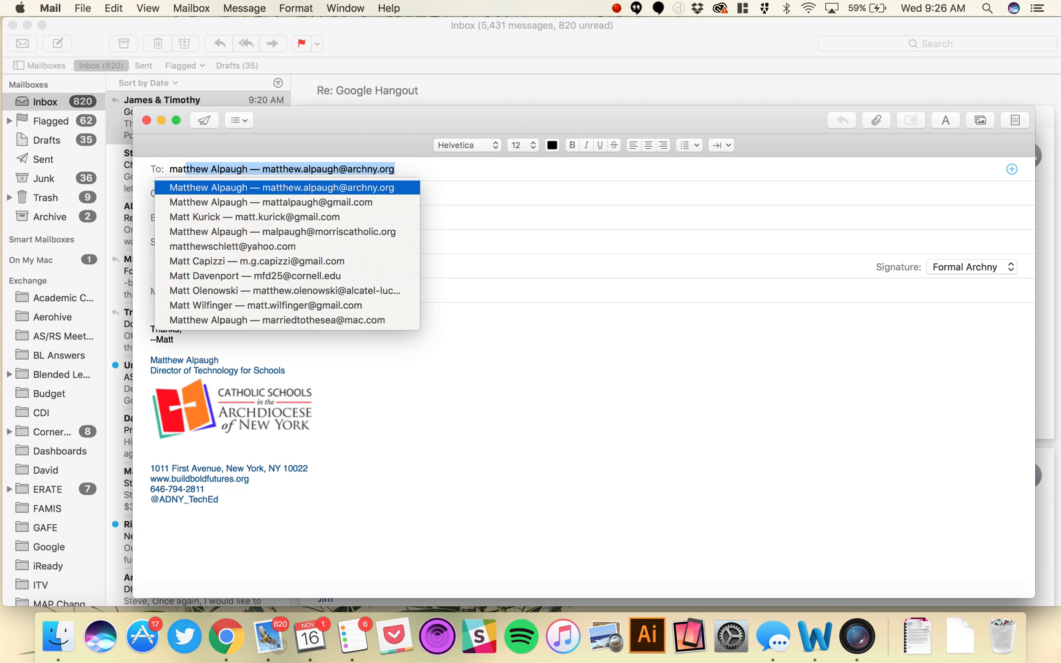
Address the email to the suggested work address with subject 'Link for Google Hangout'.
click(281, 187)
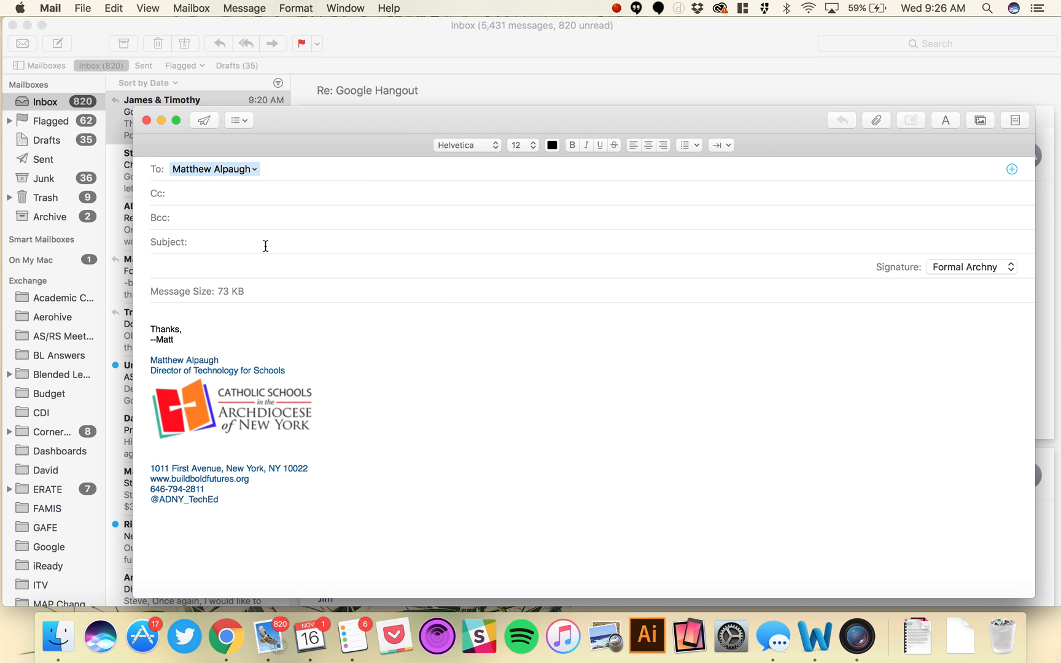
text(Link)
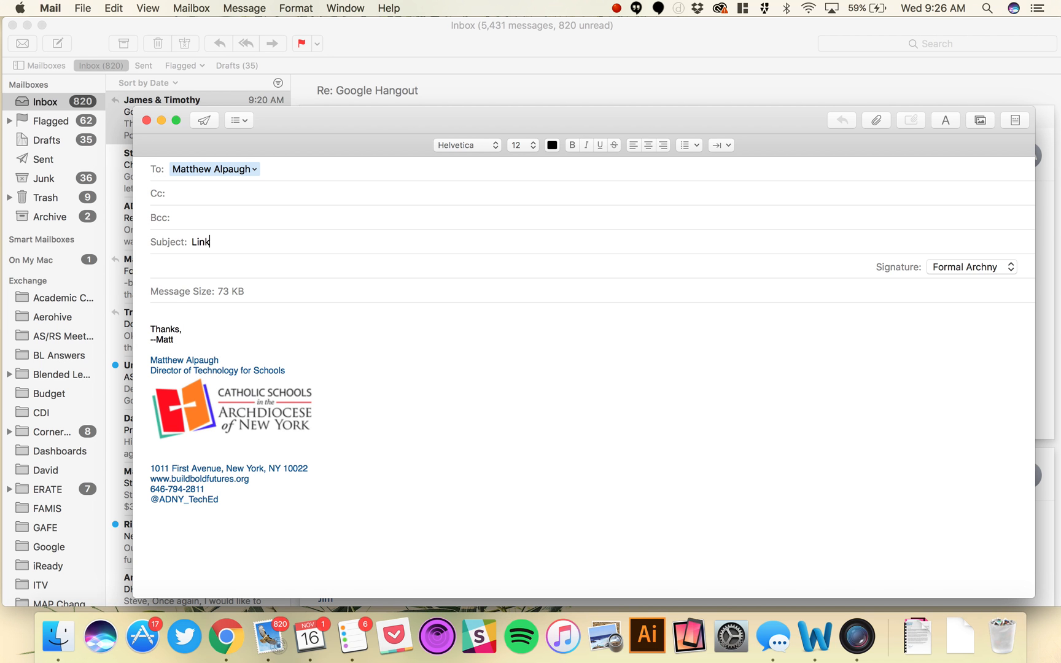
text(for Google)
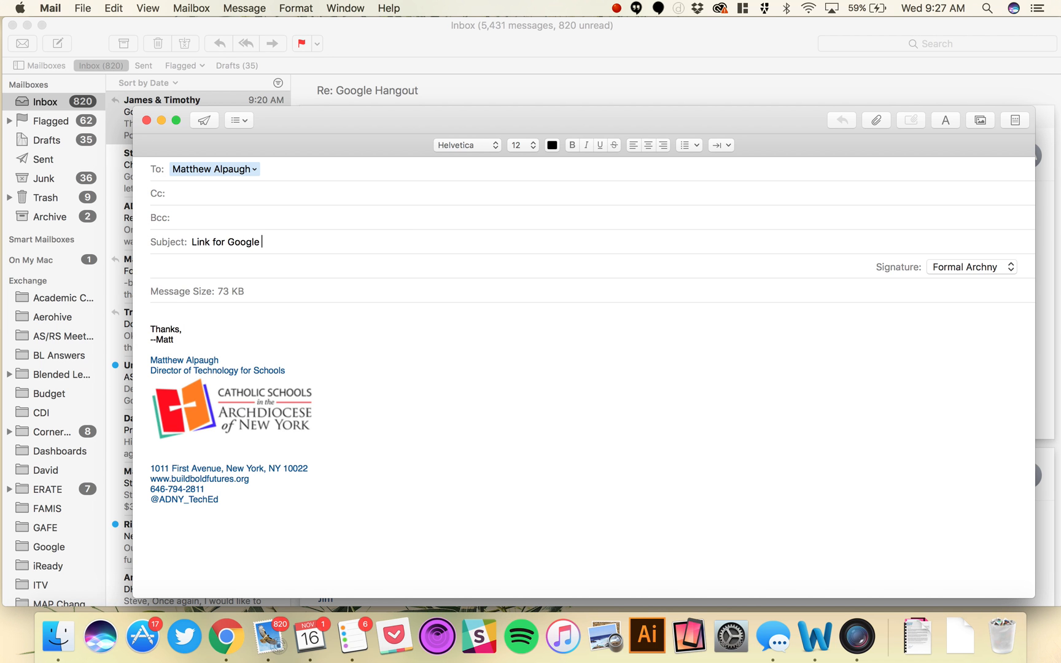
text(Hangout)
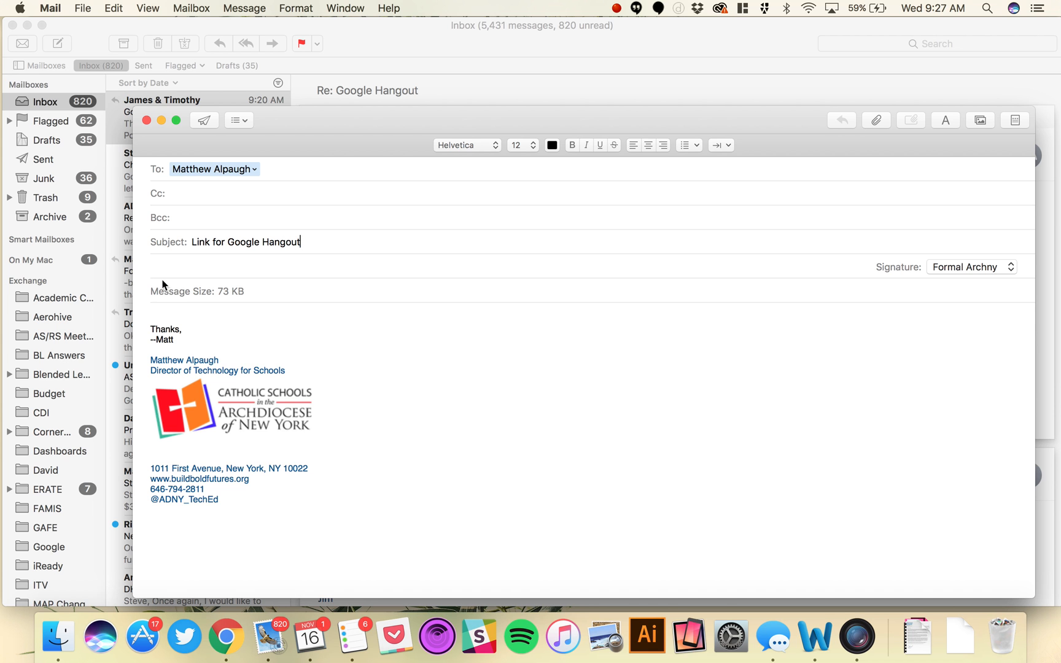
Write the body about our 10am Google call and paste the hangouts.google.com call link.
text(Good Morning,)
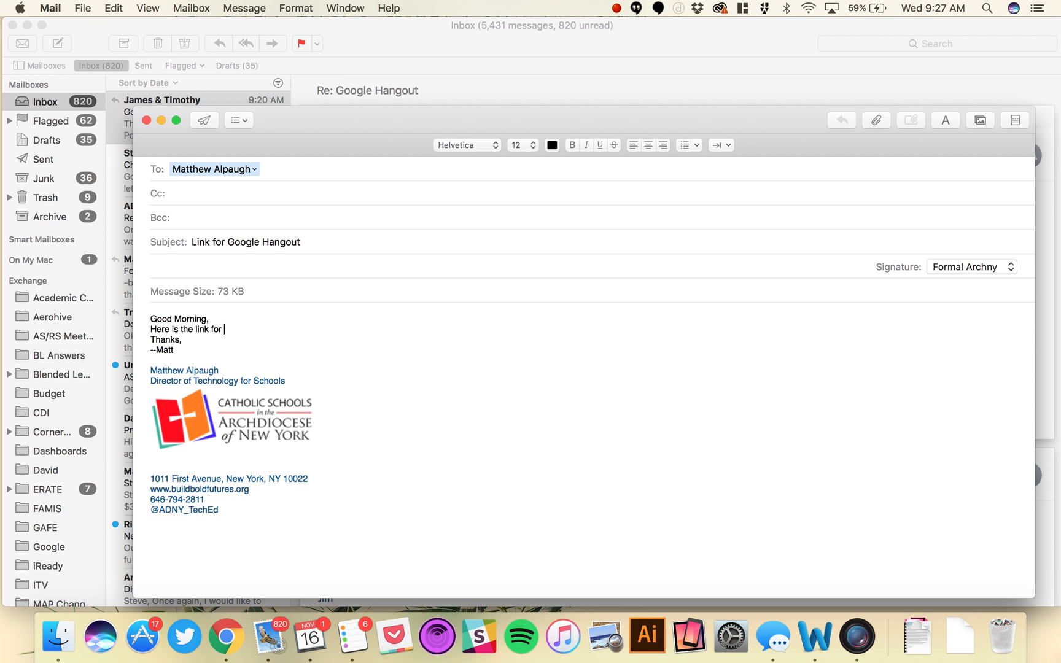
text(our 10)
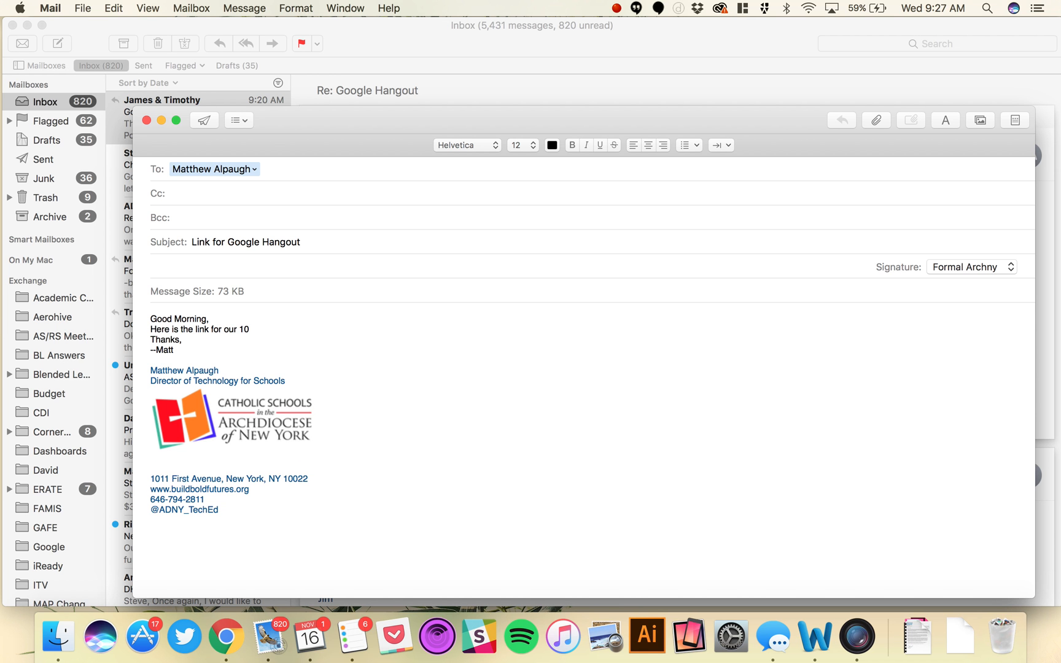
text(am Google Hangout.)
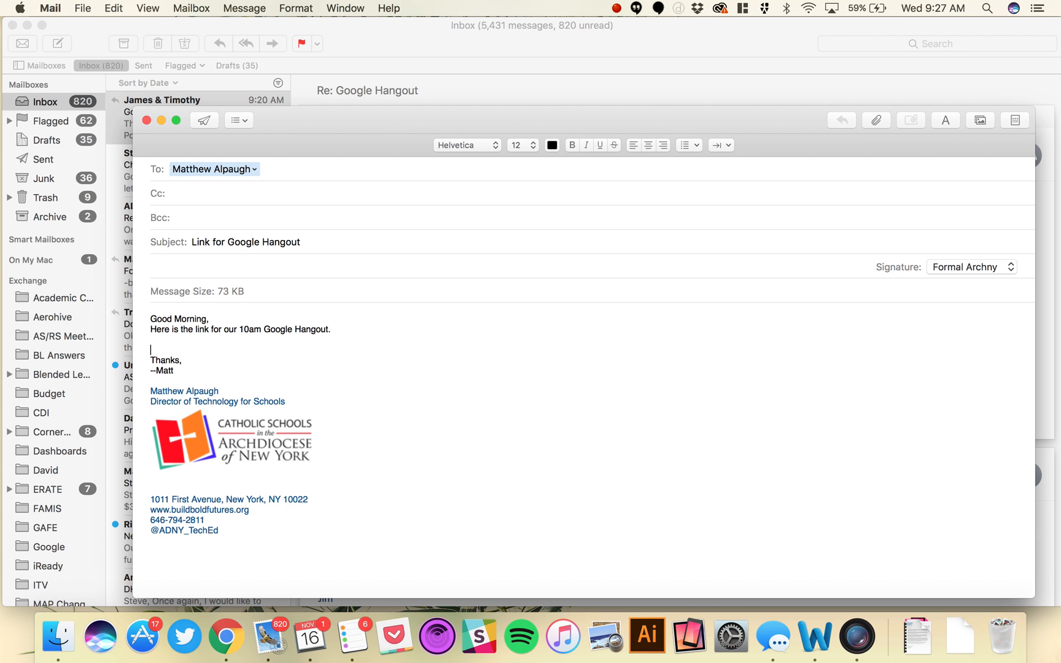
text(https://hangouts.google.com/call/tix3ycvk3rckdogmmomtvmcsime)
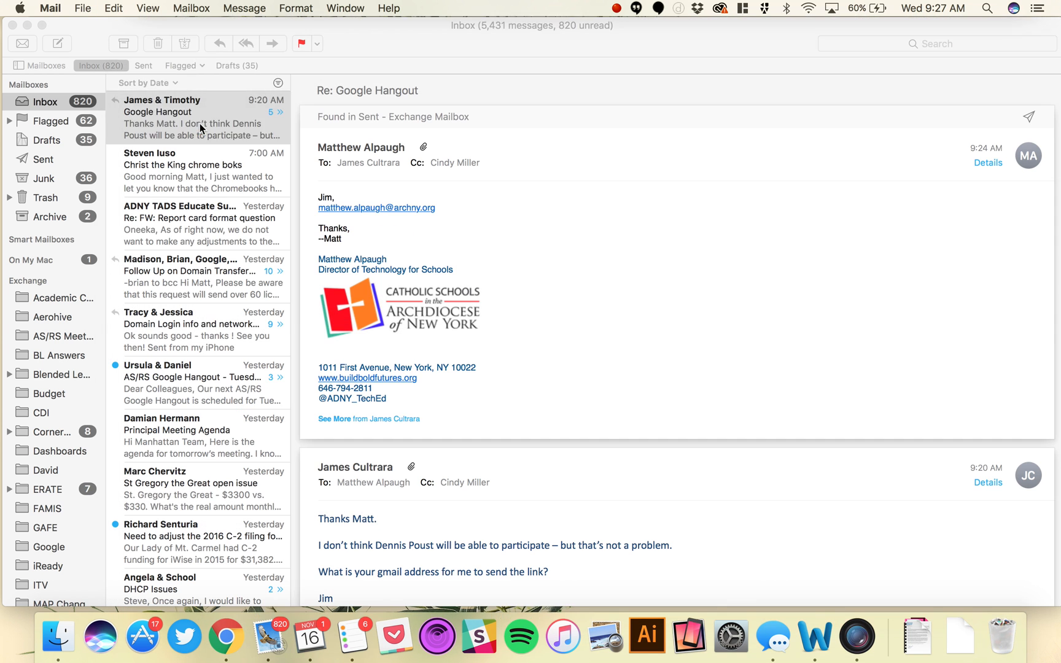
Return to the Hangouts video call window and switch the camera on.
click(196, 118)
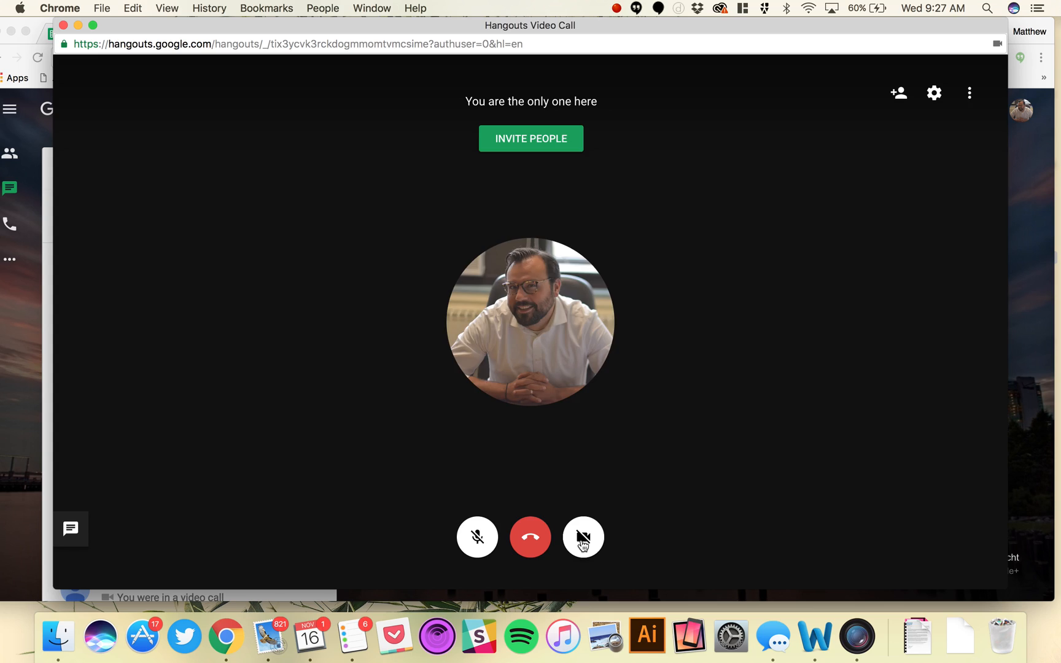
click(582, 537)
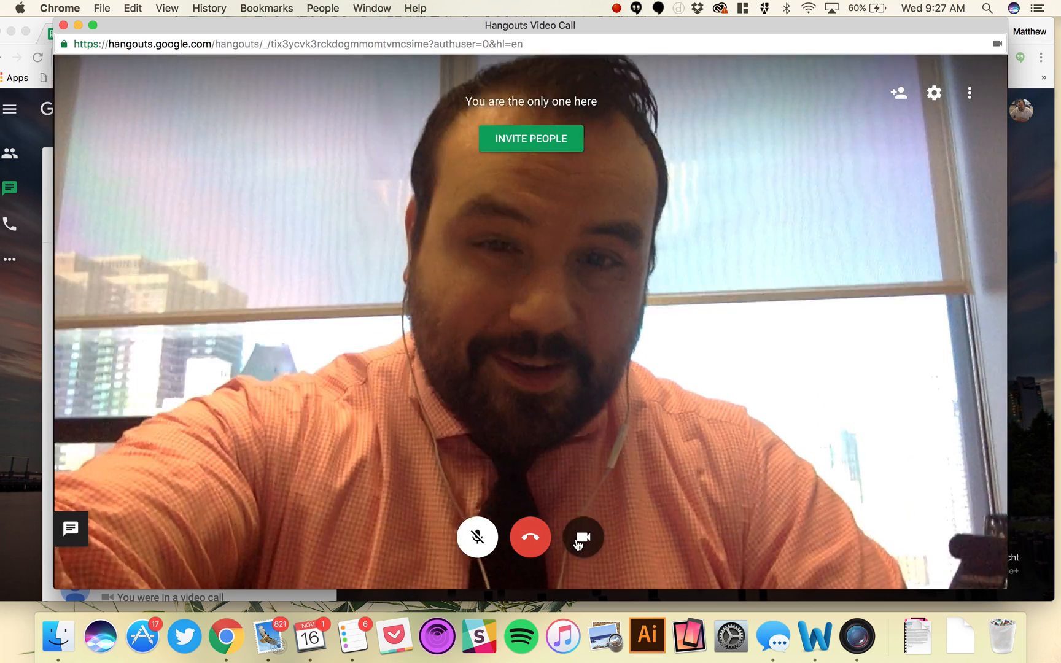